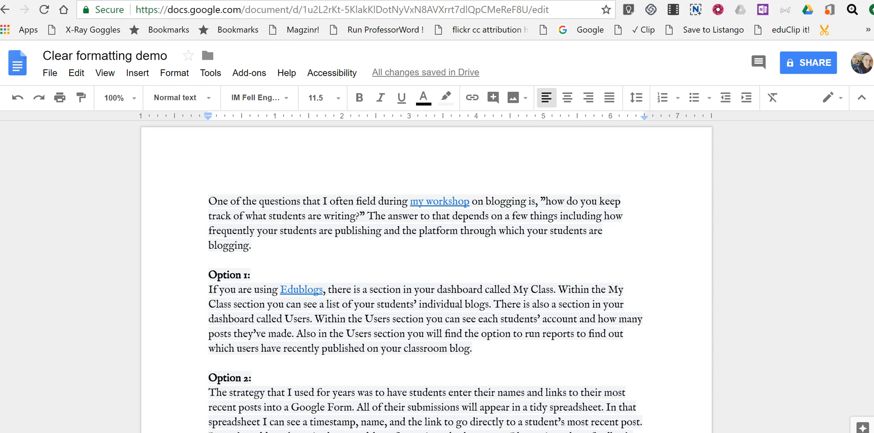
mouse_move(159, 326)
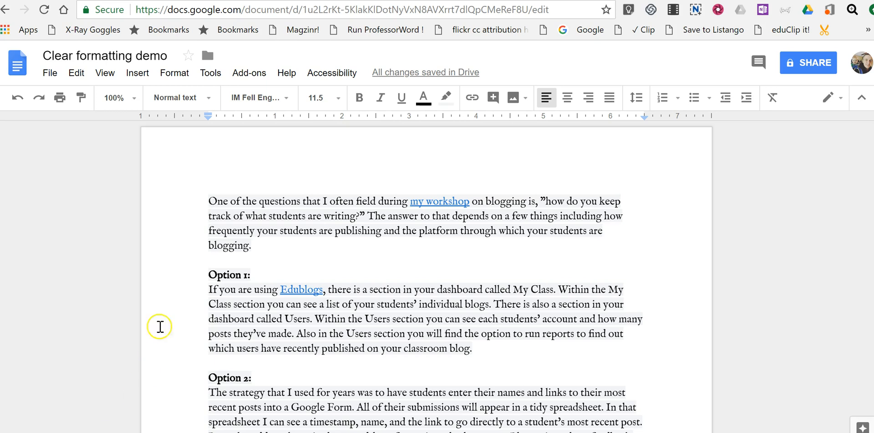
mouse_move(260, 258)
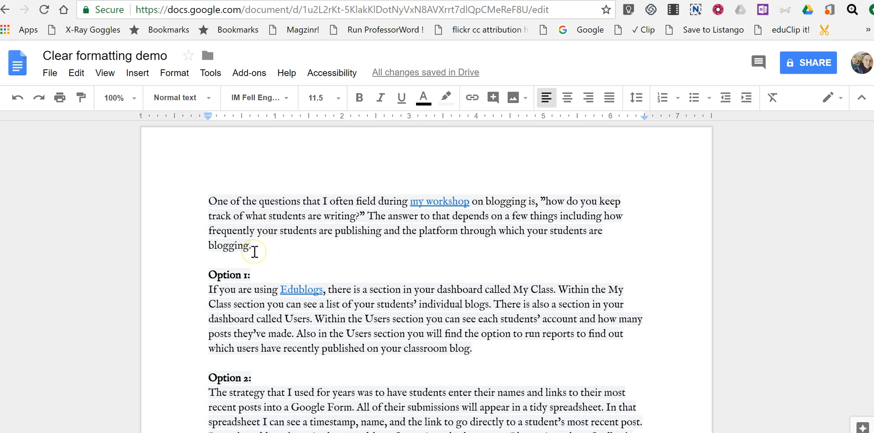
mouse_move(265, 216)
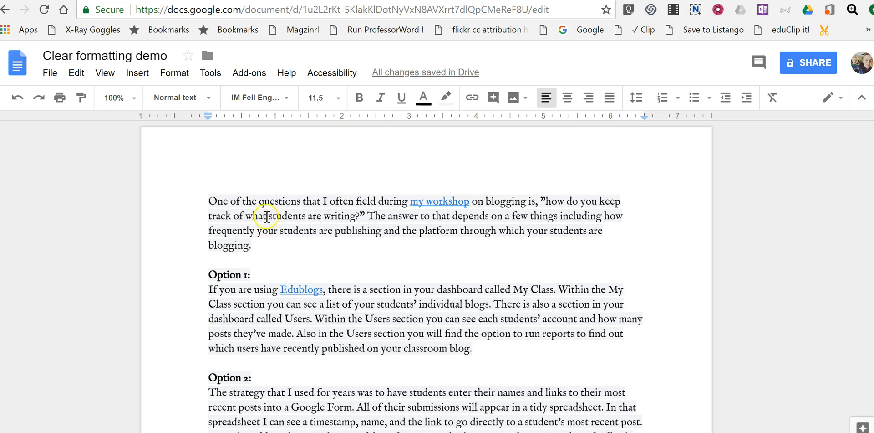
mouse_move(258, 115)
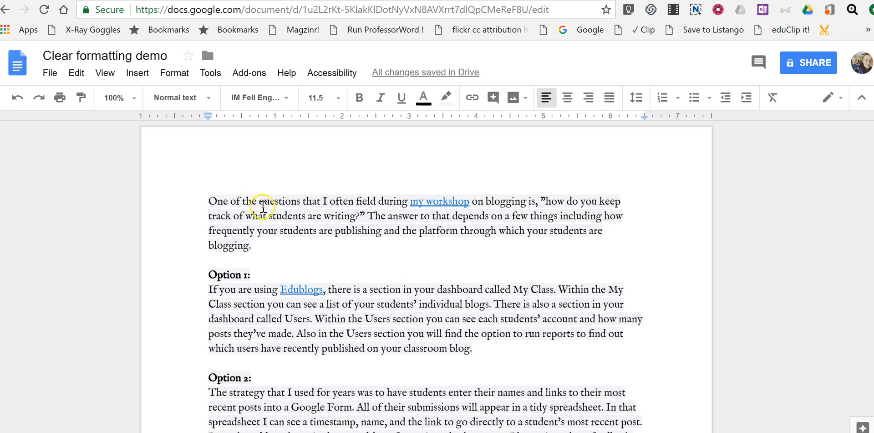
mouse_move(270, 134)
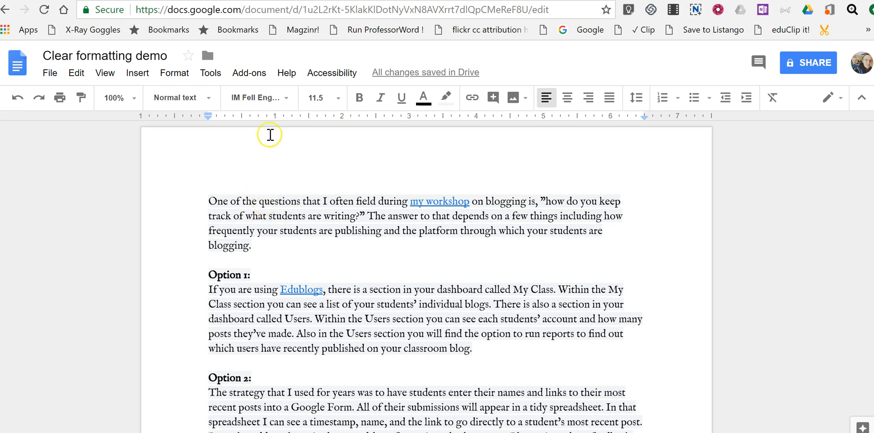
mouse_move(261, 98)
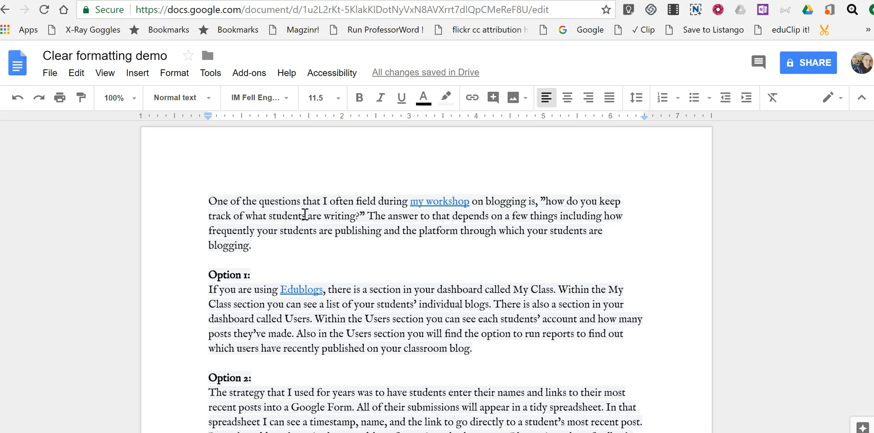
Step: Select the entire blog post text with Ctrl+A
key(ctrl+a)
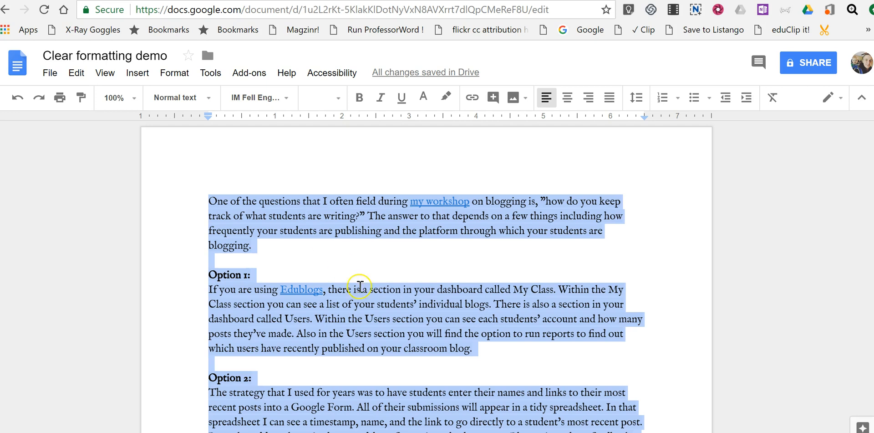
mouse_move(772, 97)
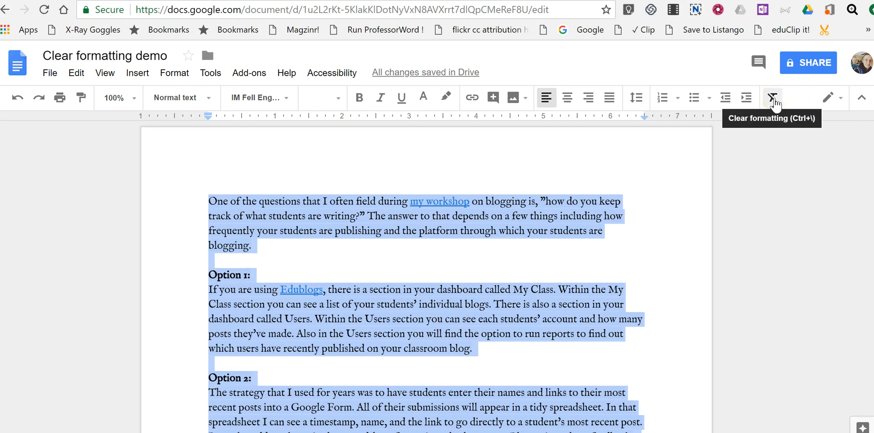
Step: Clear formatting on the selection, returning it to plain Georgia 12 pt with links kept
click(772, 97)
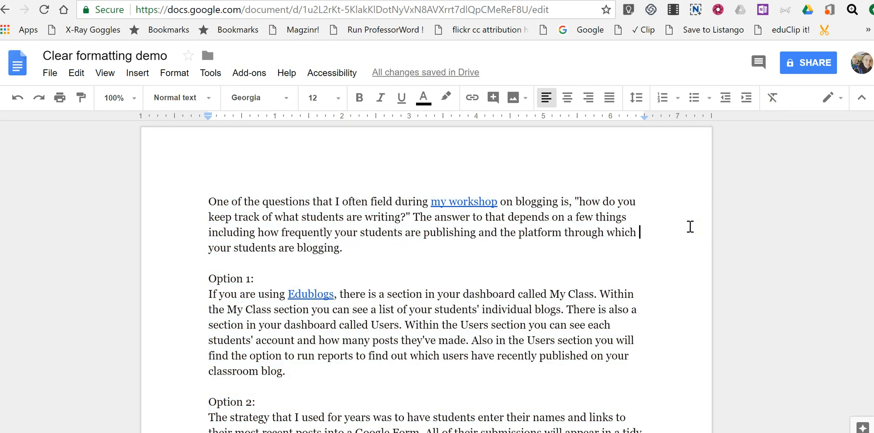
mouse_move(251, 99)
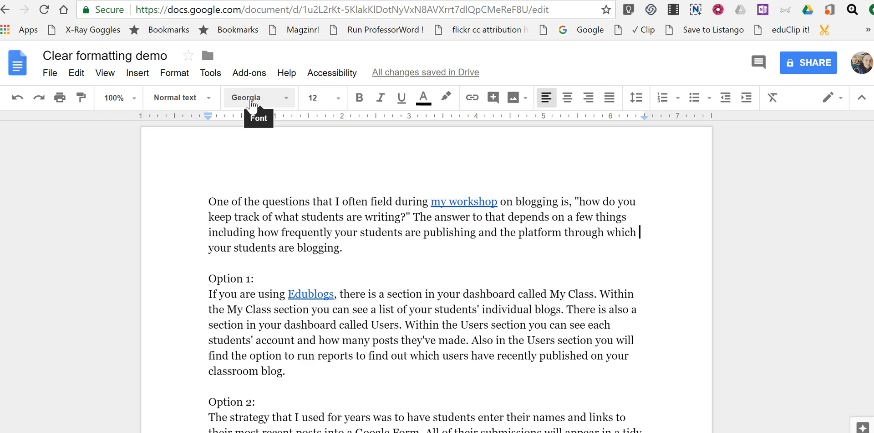
mouse_move(260, 112)
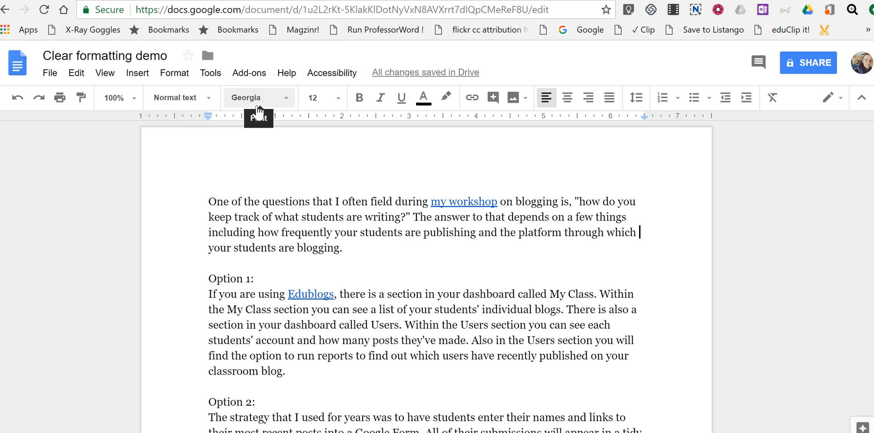
mouse_move(332, 105)
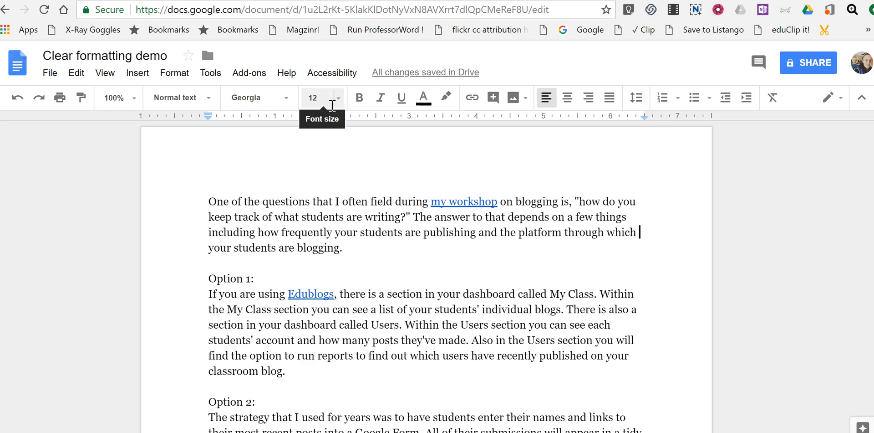
mouse_move(280, 158)
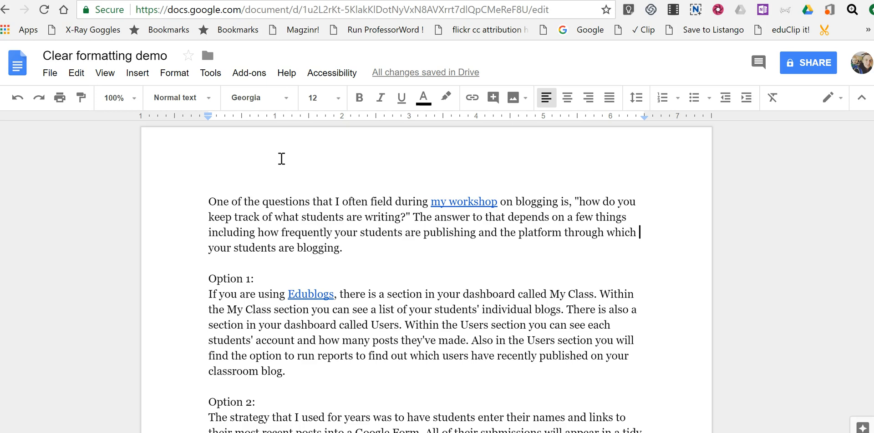
mouse_move(300, 256)
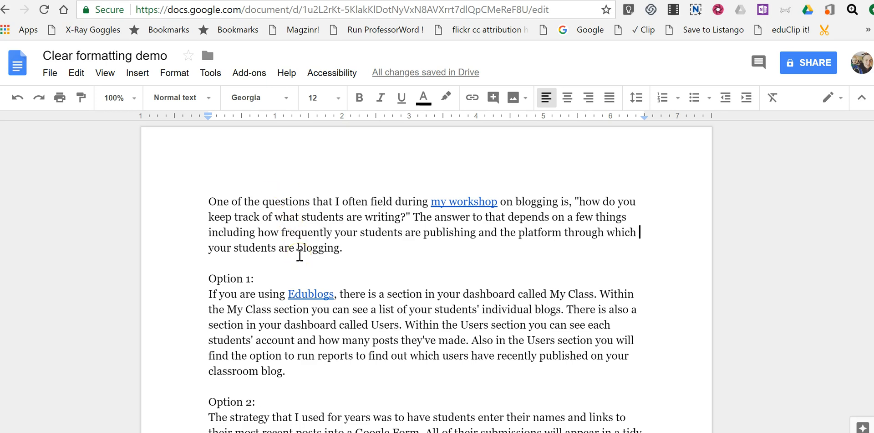